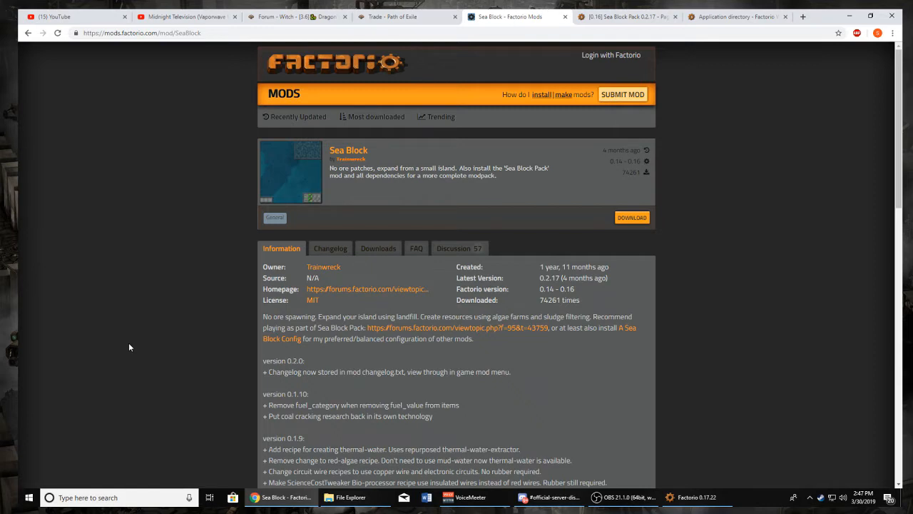
Switch to Factorio and review the installed Sea Block, Angel's and Bob's mods
left_click(687, 498)
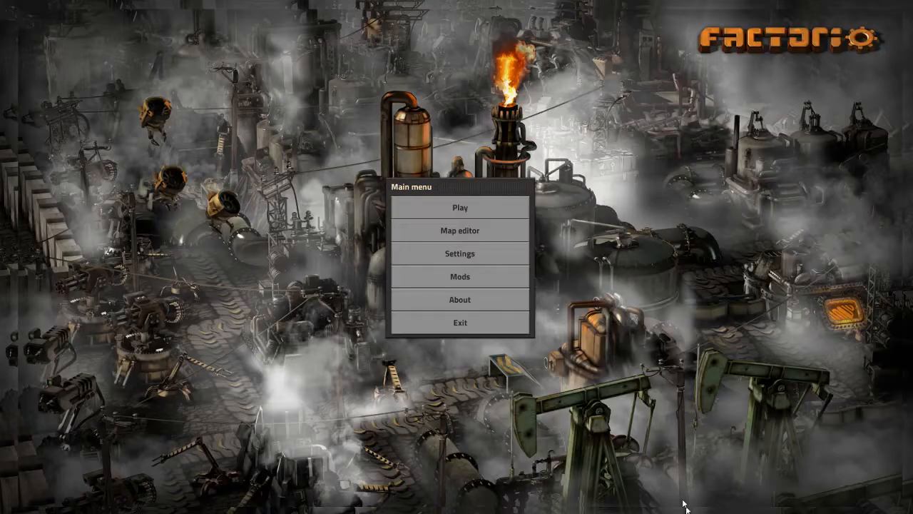
left_click(460, 276)
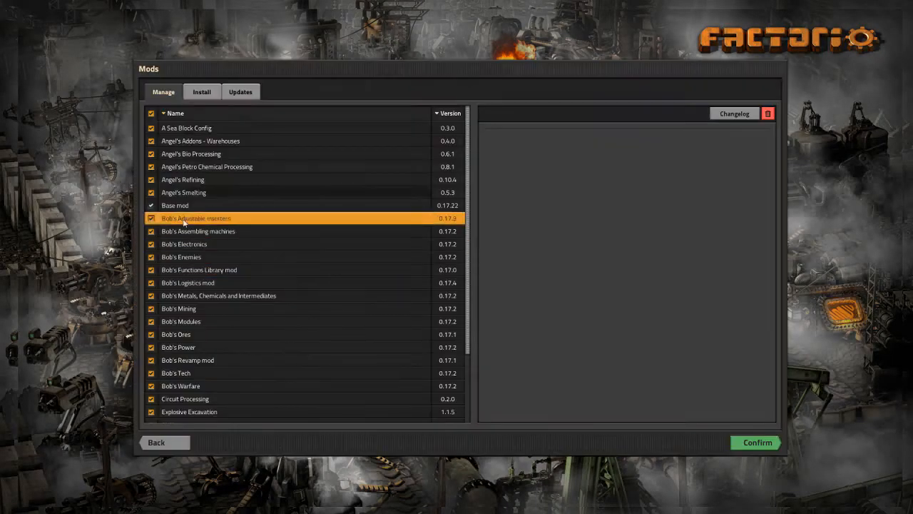
scroll("down", 3)
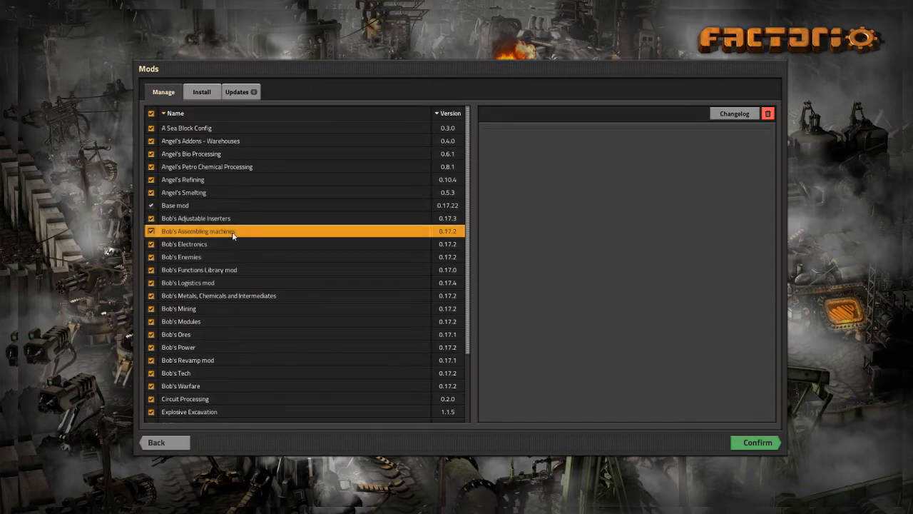
left_click(237, 91)
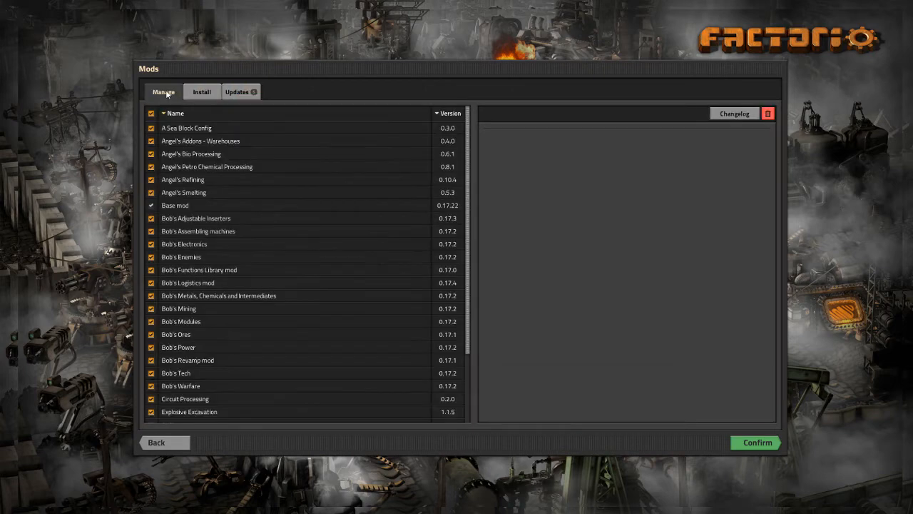
Return to the Sea Block mod portal page in the browser
left_click(200, 127)
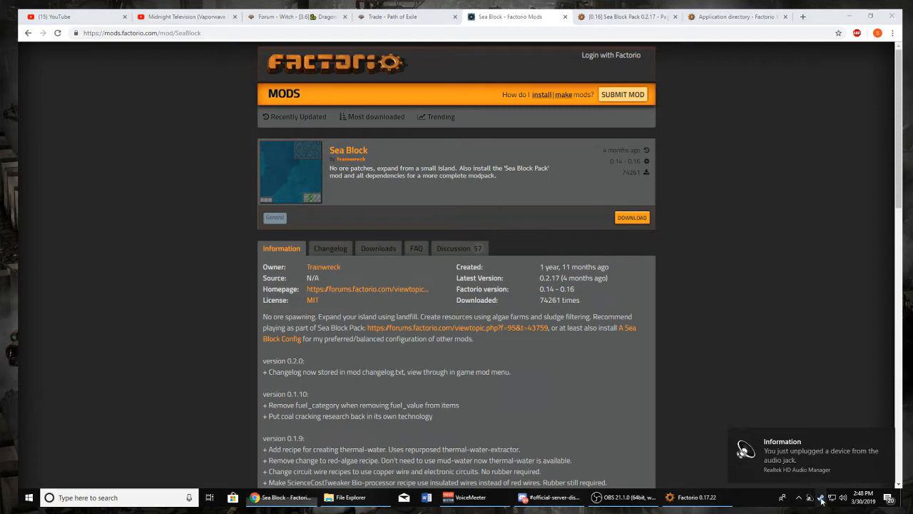
Check in Steam that Factorio's beta opt-in is 0.17.22 Experimental
left_click(723, 497)
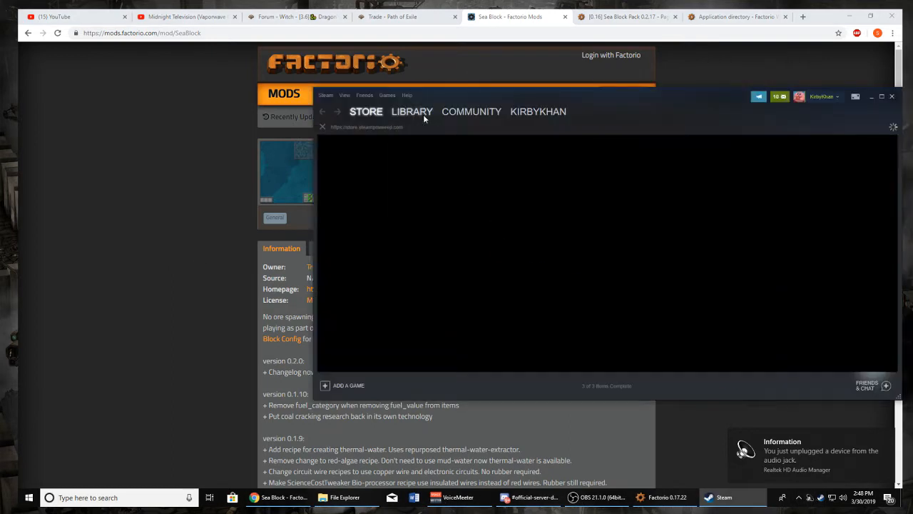
left_click(412, 111)
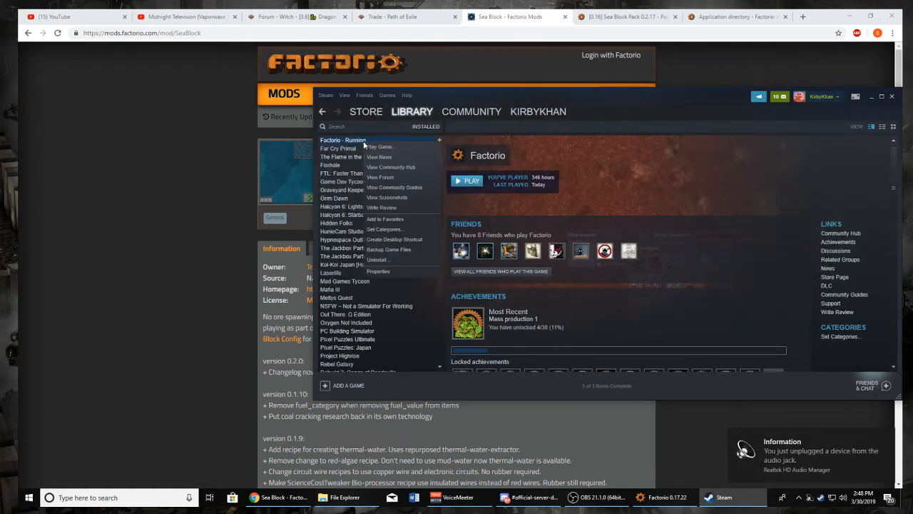
left_click(378, 271)
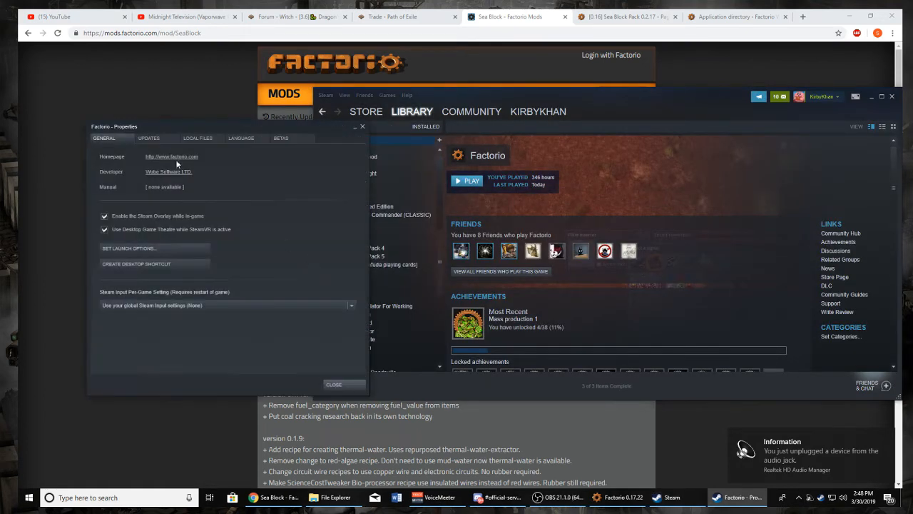
left_click(280, 138)
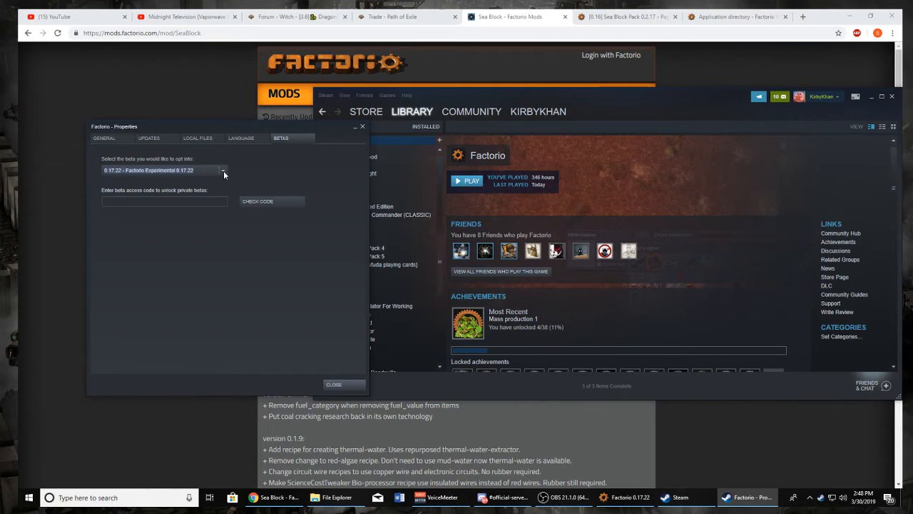
mouse_move(19, 165)
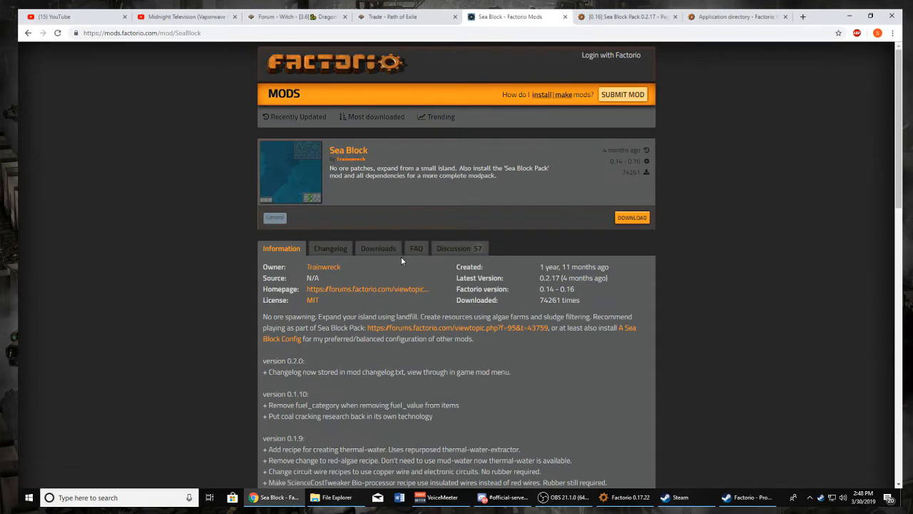
mouse_move(391, 284)
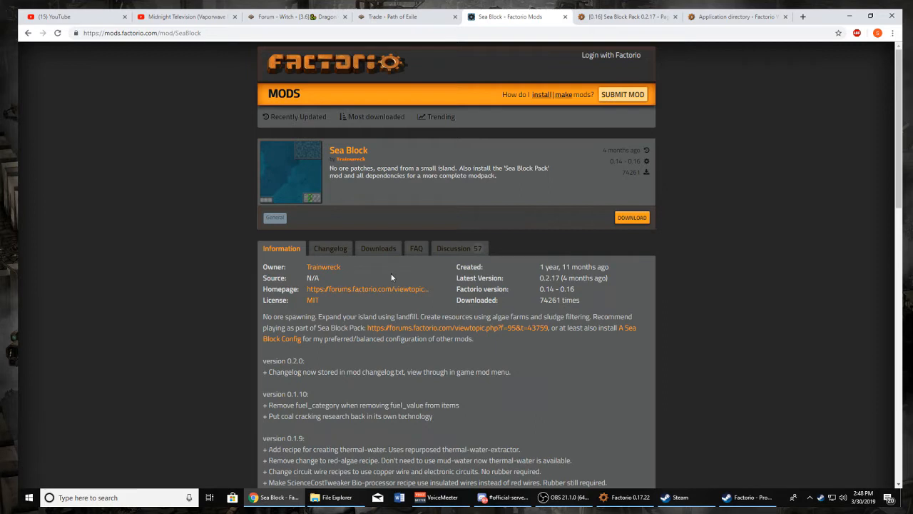
mouse_move(385, 289)
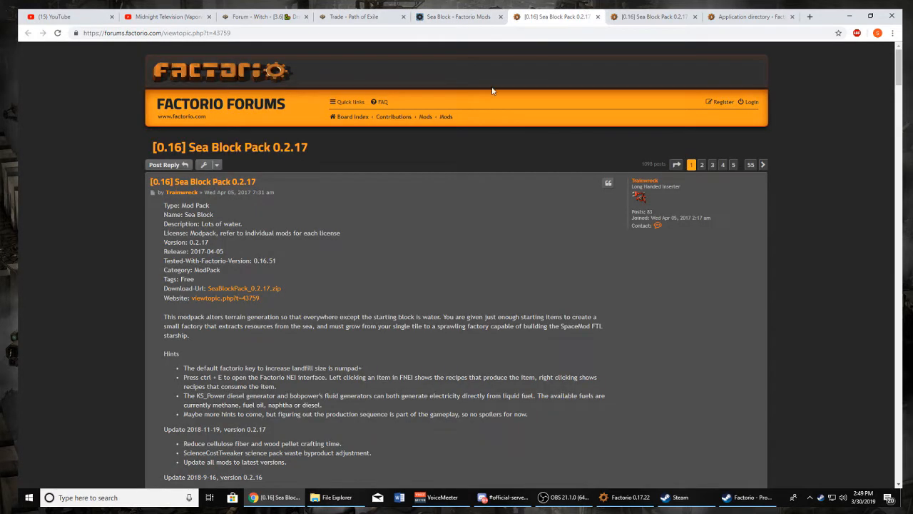
mouse_move(769, 168)
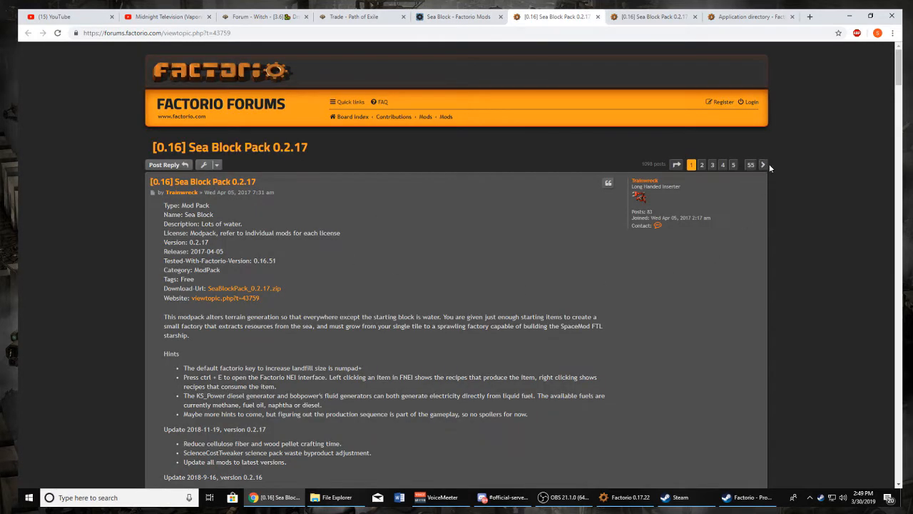
Jump to a later thread page and search 'tra' to reach Trainwreck's Sea Block Pack 0.3.1 post
left_click(751, 165)
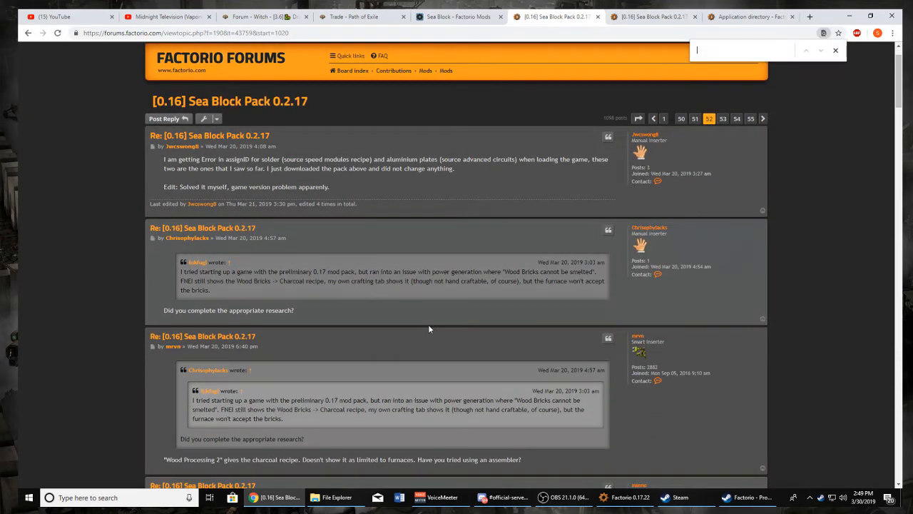
type("trainwreck")
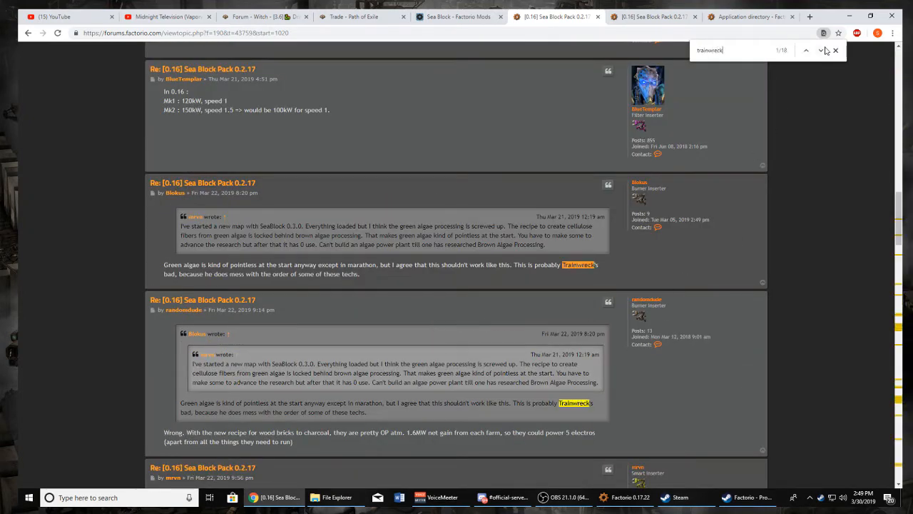
left_click(822, 50)
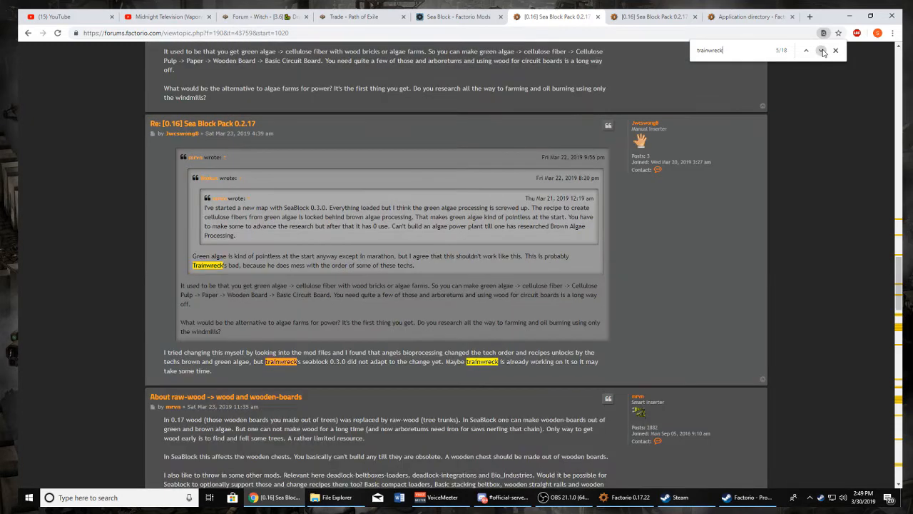
left_click(820, 50)
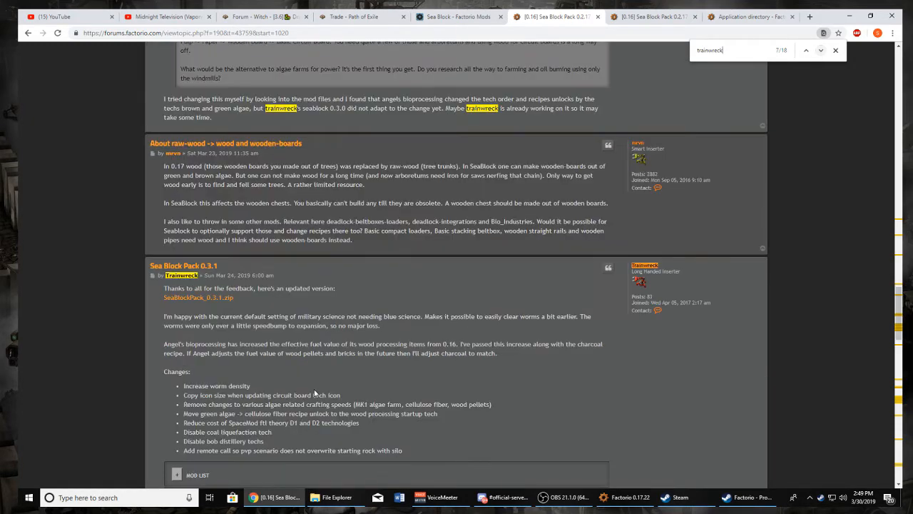
scroll("down", 3)
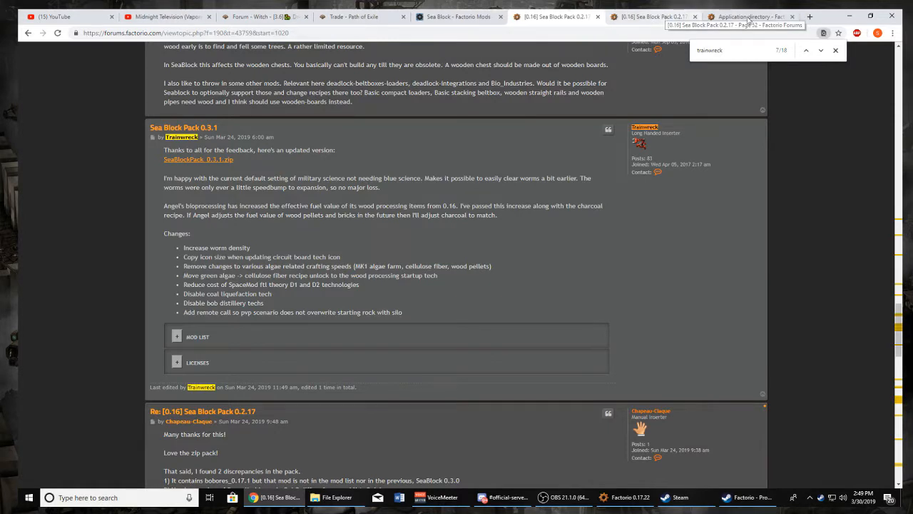
Open the %appdata%\Factorio folder listed on the Application directory wiki page
left_click(749, 16)
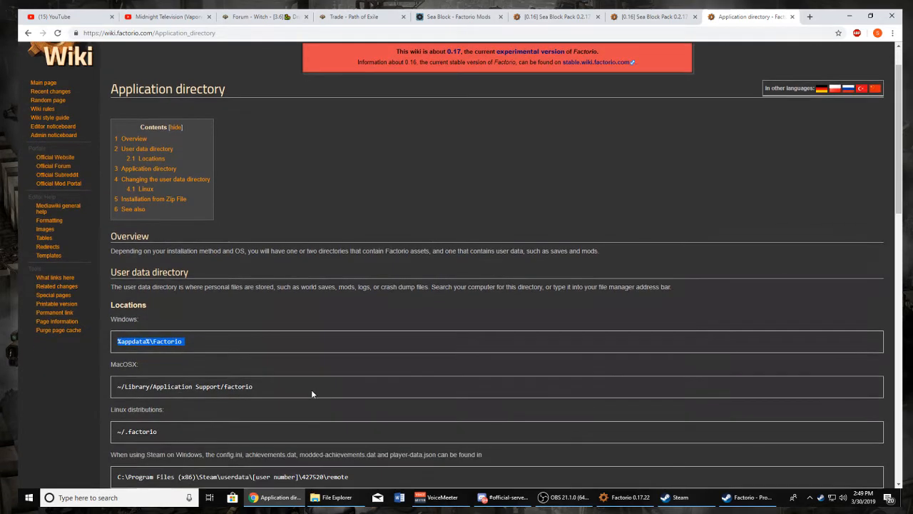
left_click(334, 497)
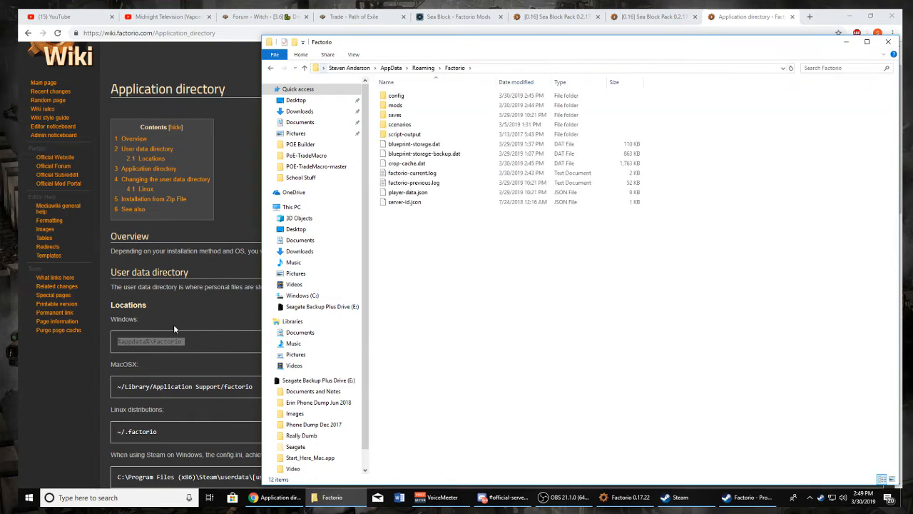
mouse_move(483, 68)
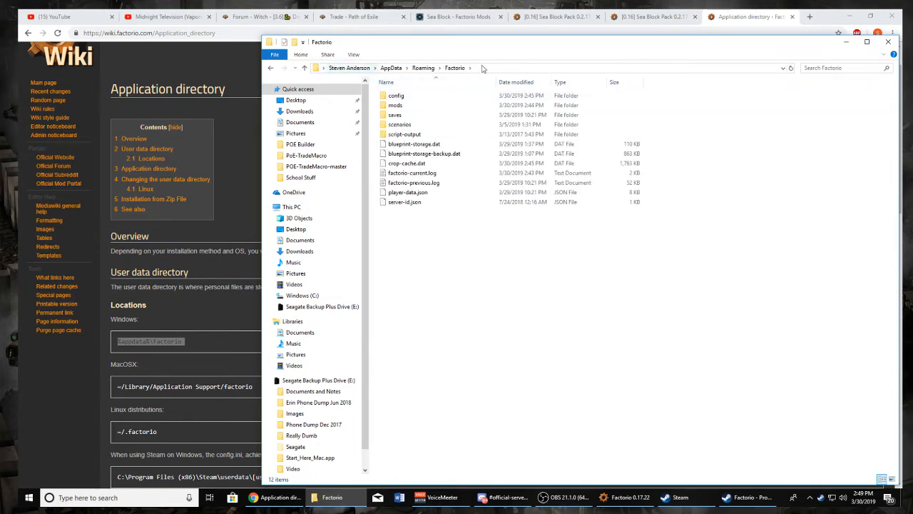
mouse_move(414, 143)
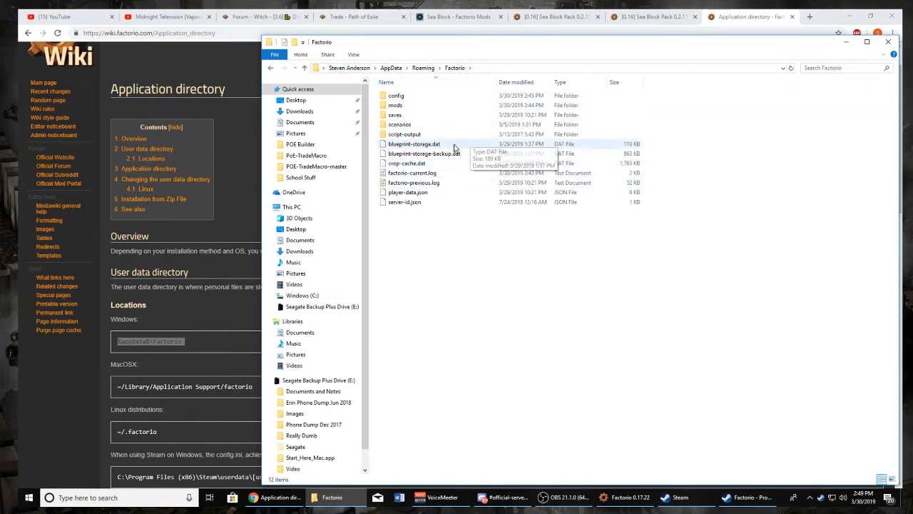
Open the mods folder showing Sea Block Pack 0.3.1, Angel's and Bob's zips
double_click(395, 105)
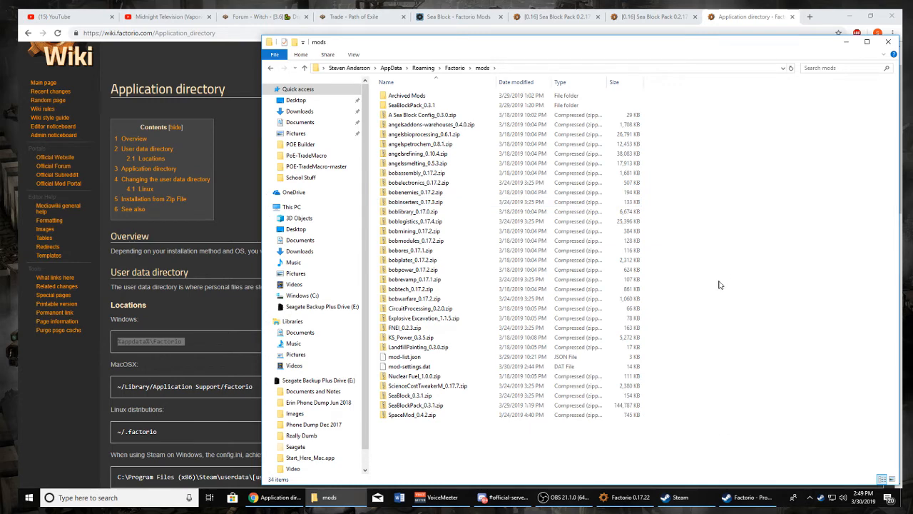
left_click(416, 405)
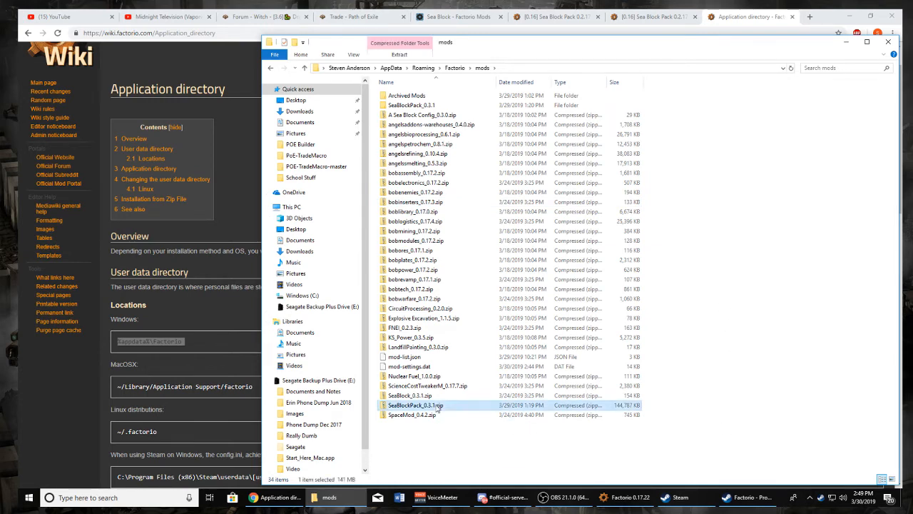
right_click(415, 405)
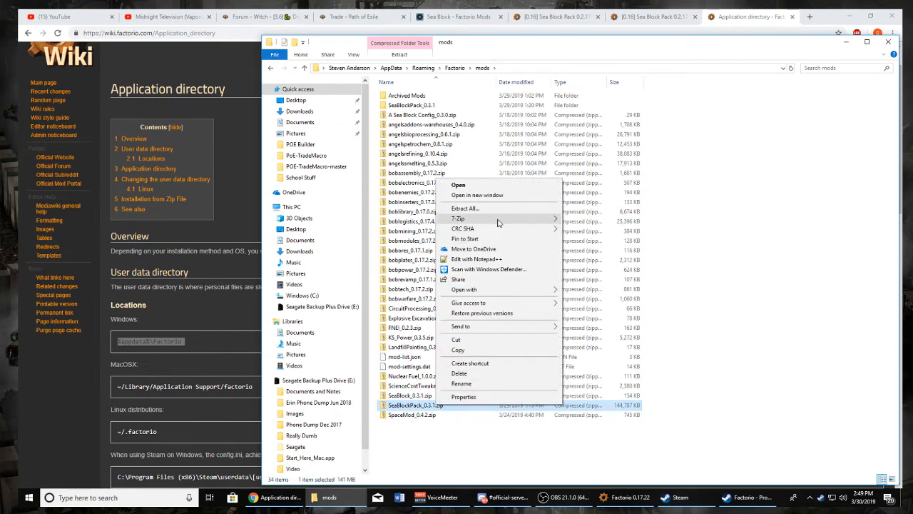
mouse_move(459, 218)
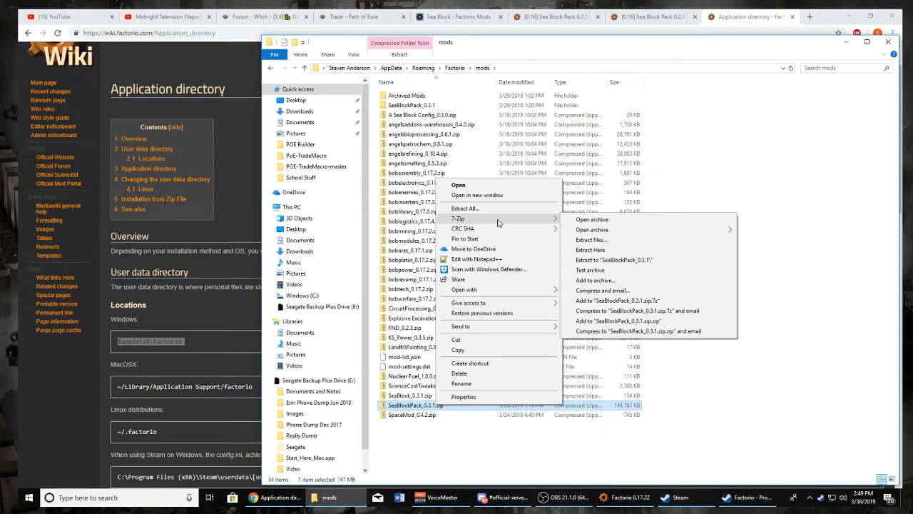
mouse_move(442, 93)
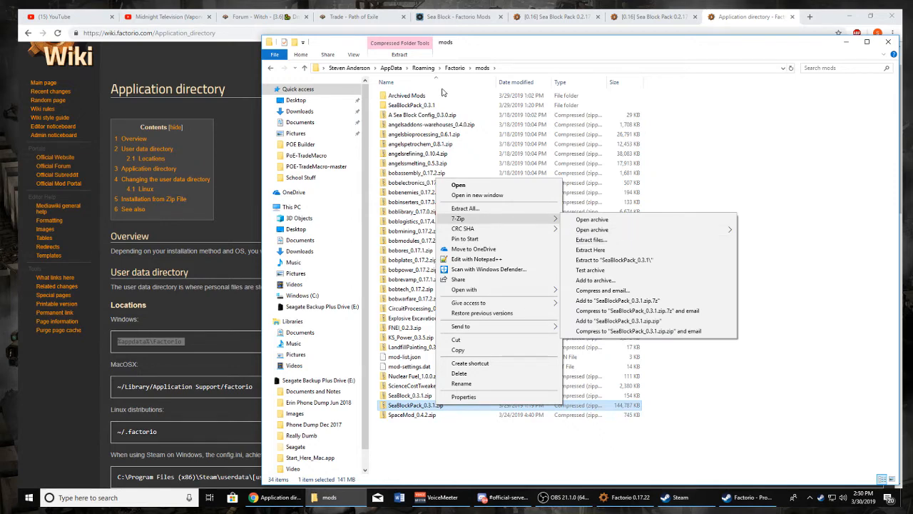
left_click(614, 260)
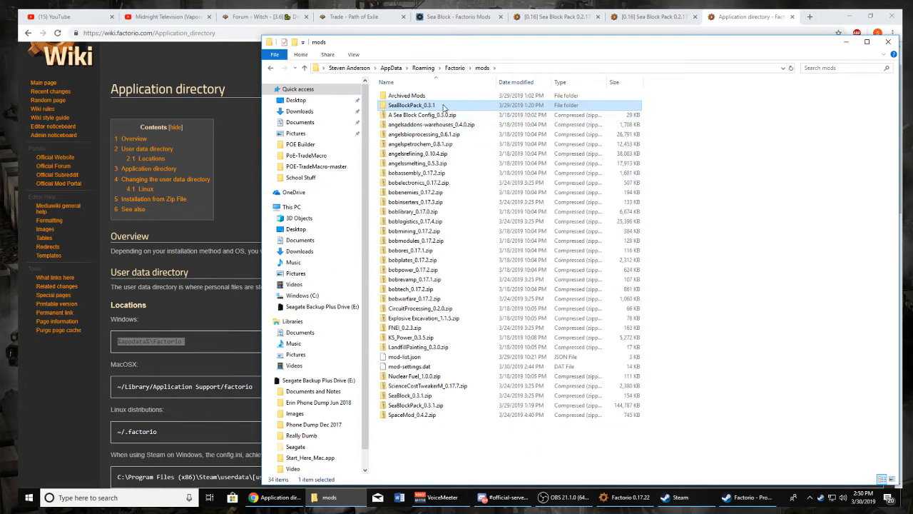
left_click(410, 105)
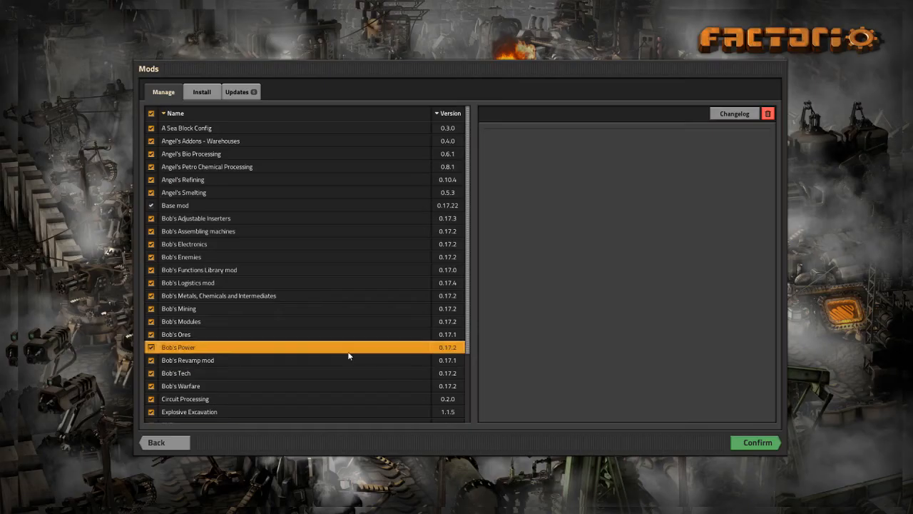
Browse downloadable mods to view Squeak Through 1.3.0, not yet installed
left_click(201, 92)
type("squeak")
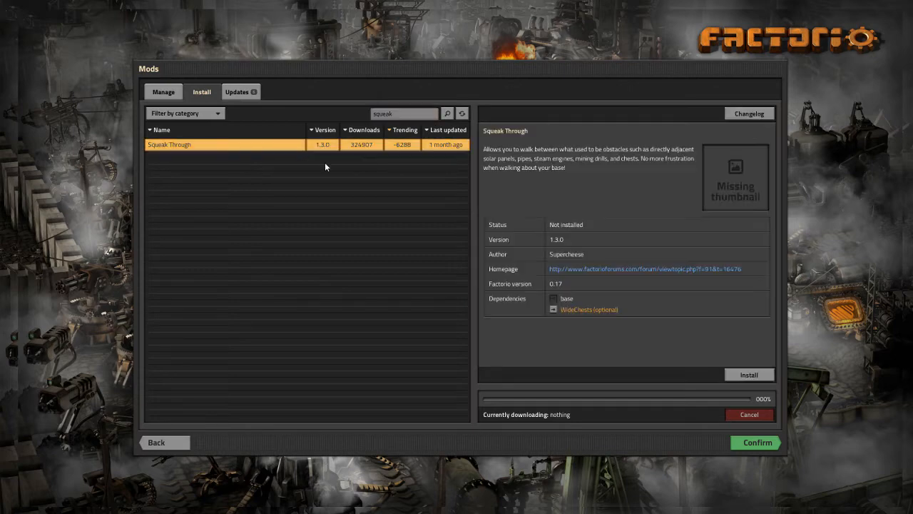
Search 'helmod', install 'Helmod: assistant for planning your base', then clear the search
left_click(748, 374)
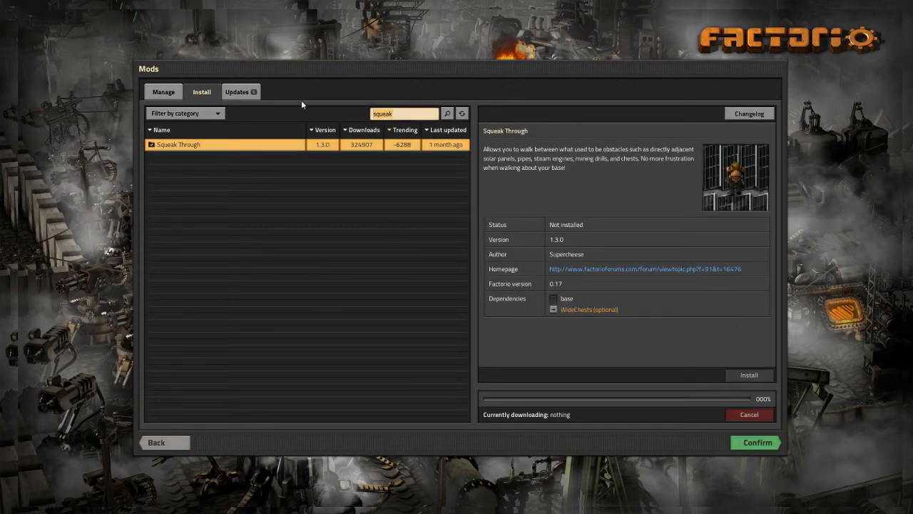
type("helmod")
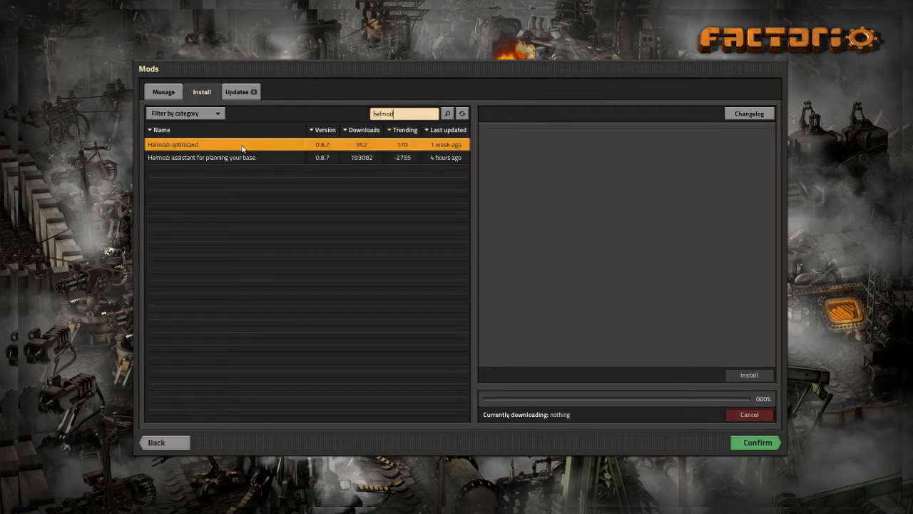
left_click(172, 145)
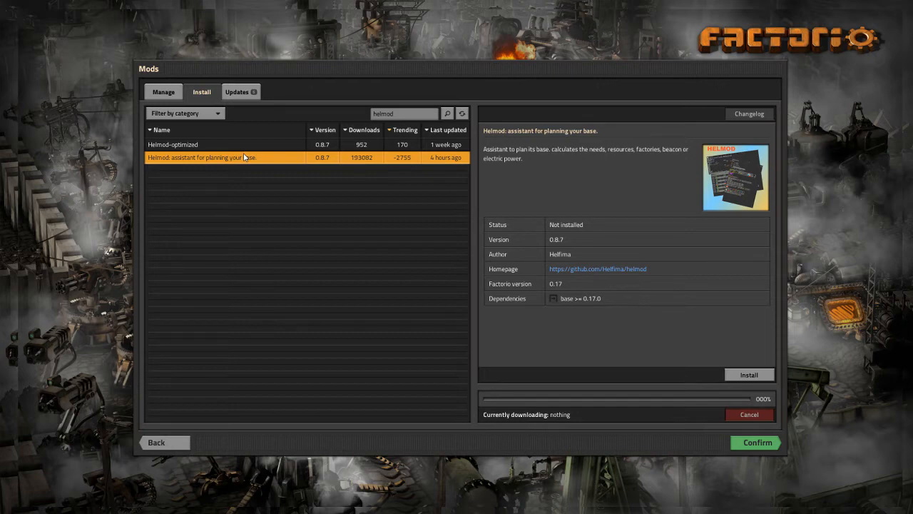
left_click(749, 375)
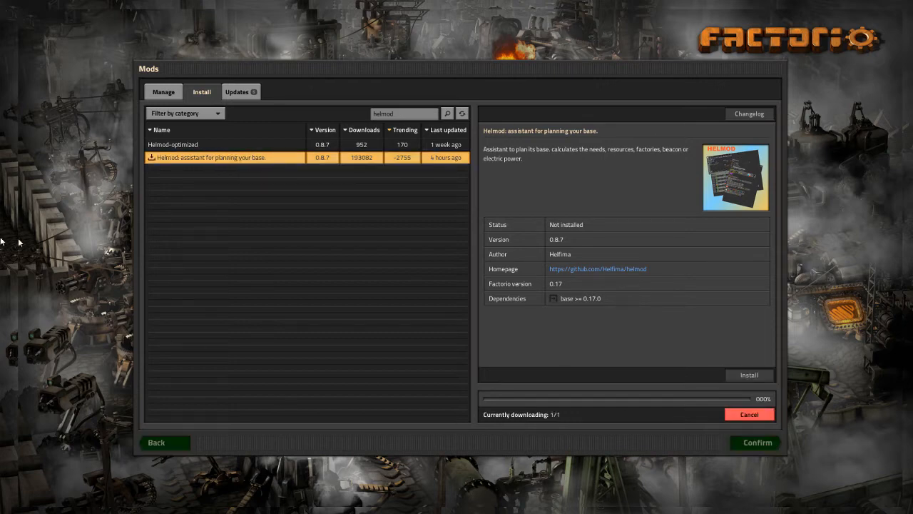
left_click(164, 91)
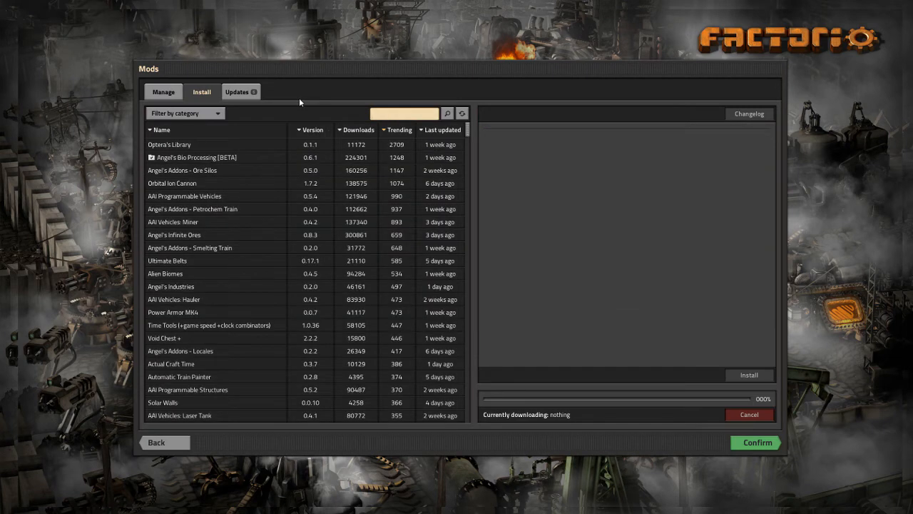
Search 'bigger' and install the Quality of Life research mod
type("bigger")
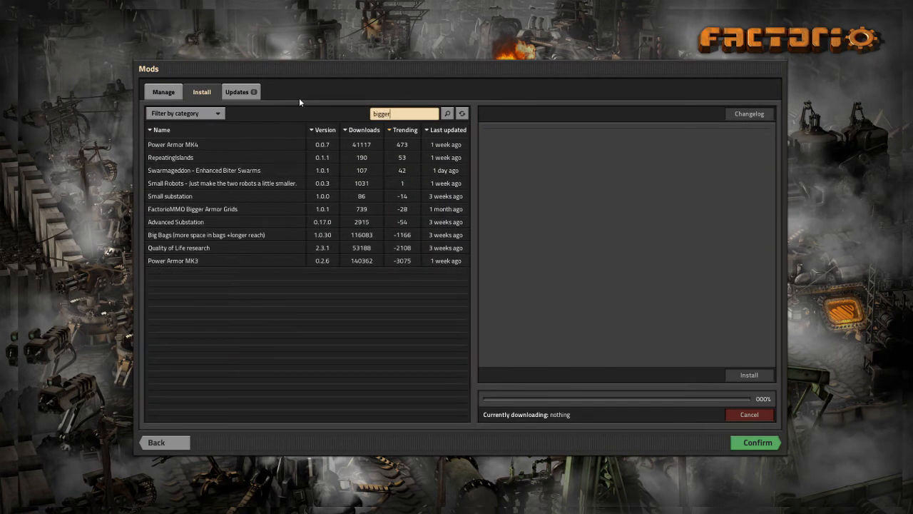
left_click(178, 248)
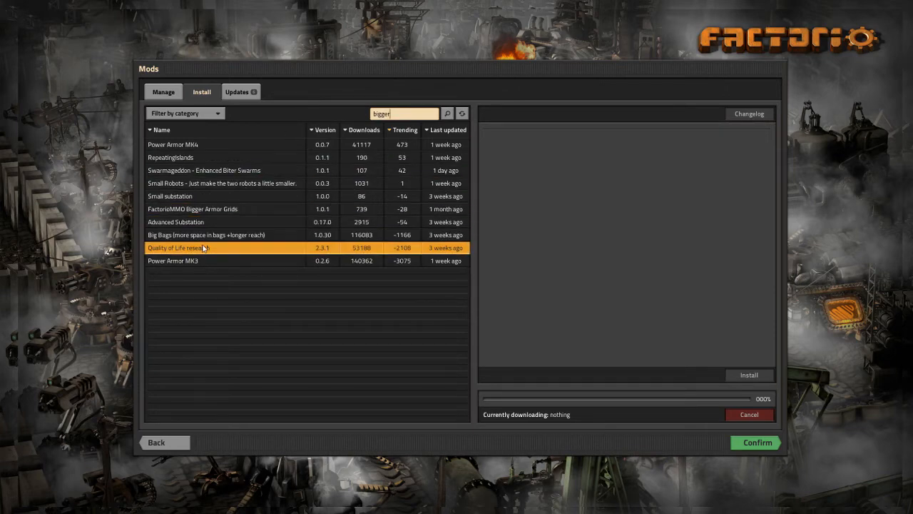
left_click(178, 247)
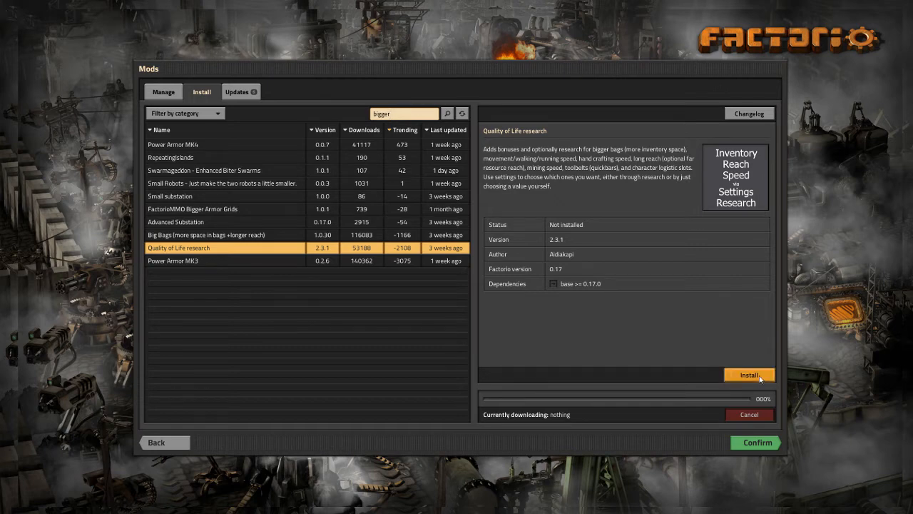
mouse_move(749, 375)
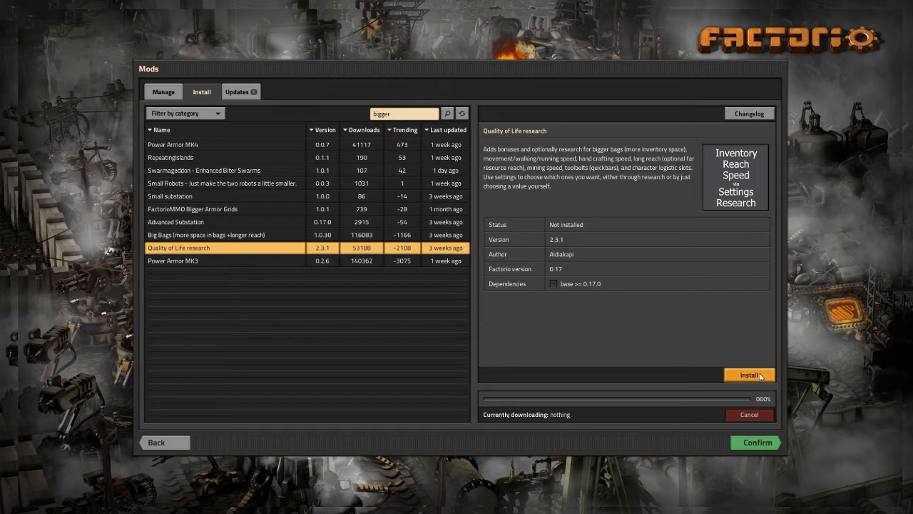
left_click(749, 374)
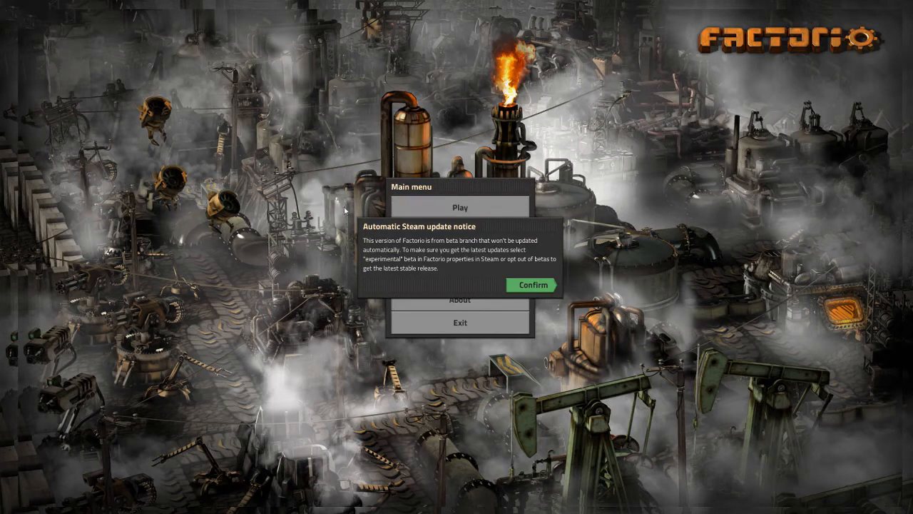
mouse_move(531, 285)
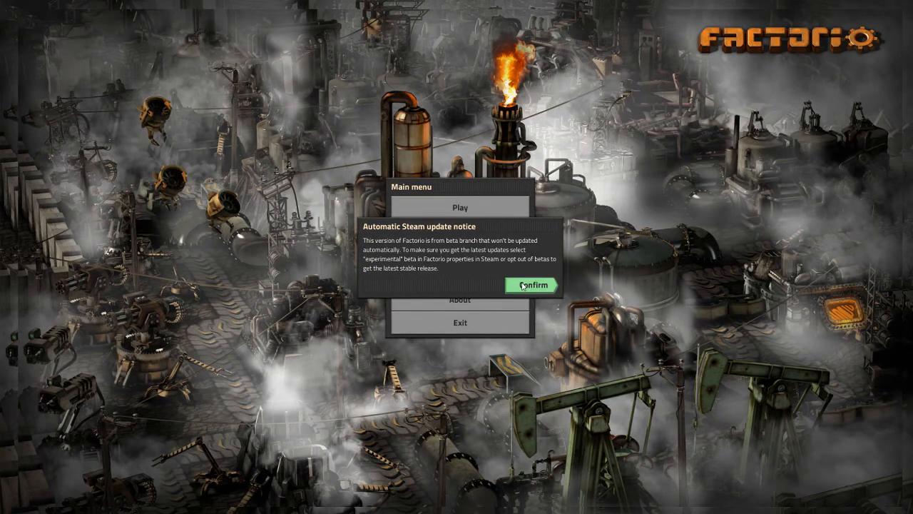
Dismiss the update notice and start a new game from Play
left_click(531, 285)
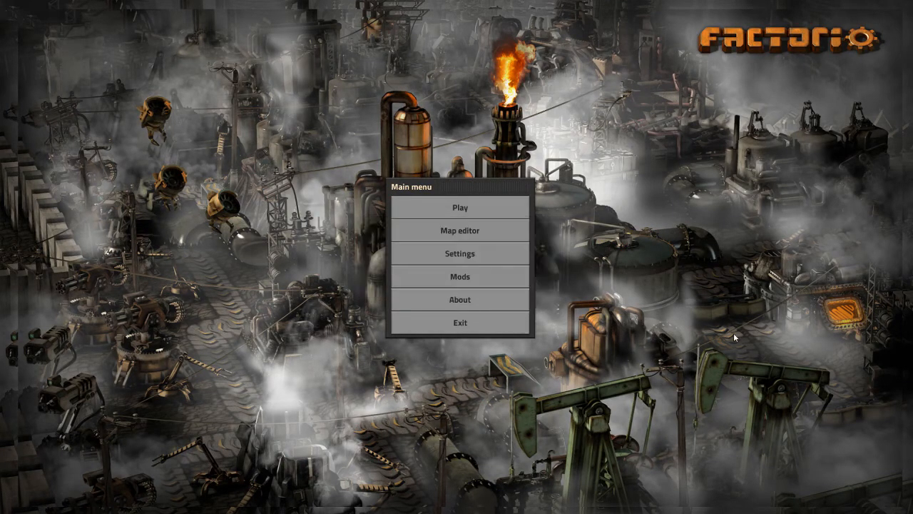
left_click(460, 207)
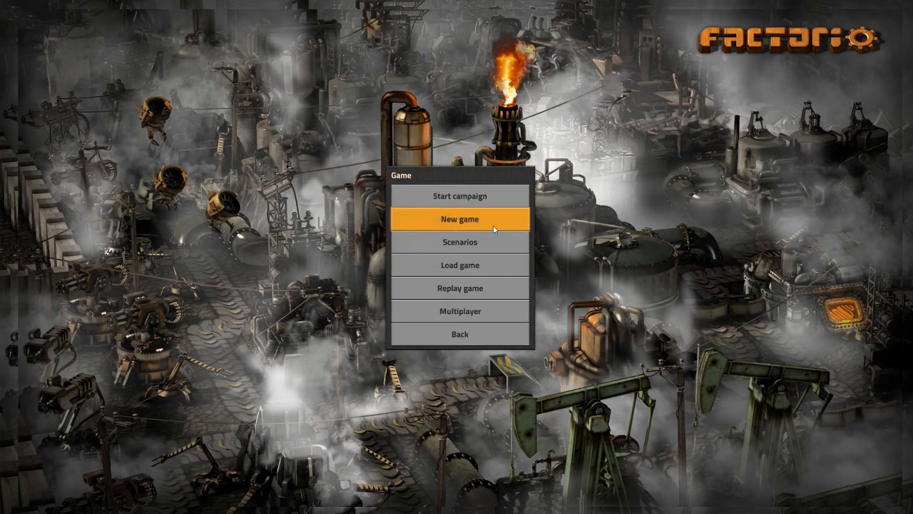
left_click(459, 218)
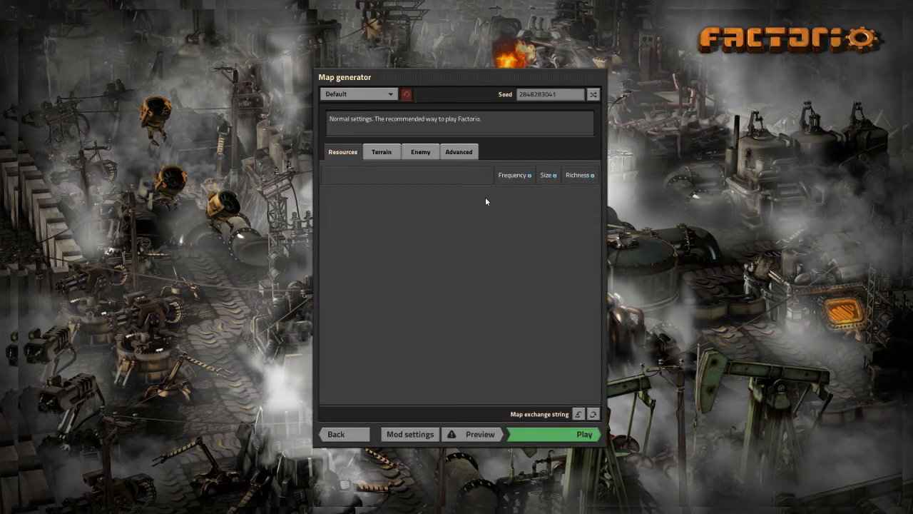
mouse_move(428, 208)
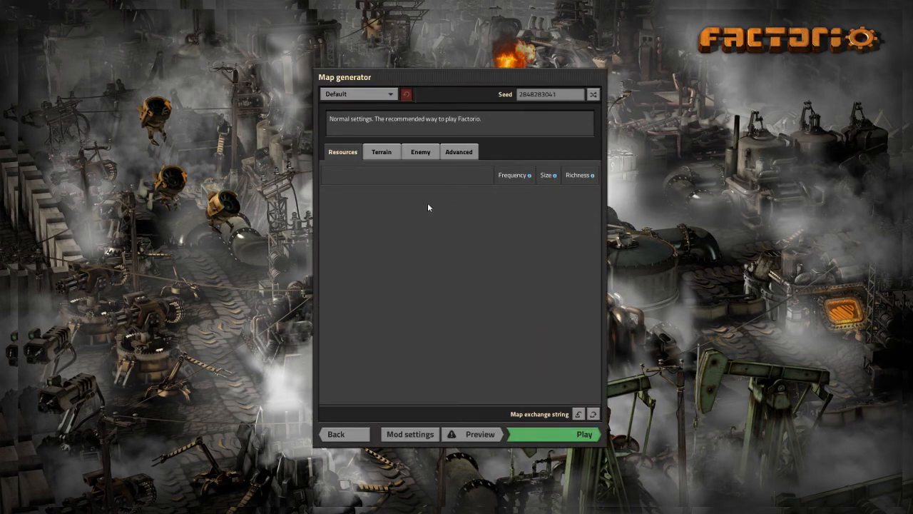
mouse_move(399, 241)
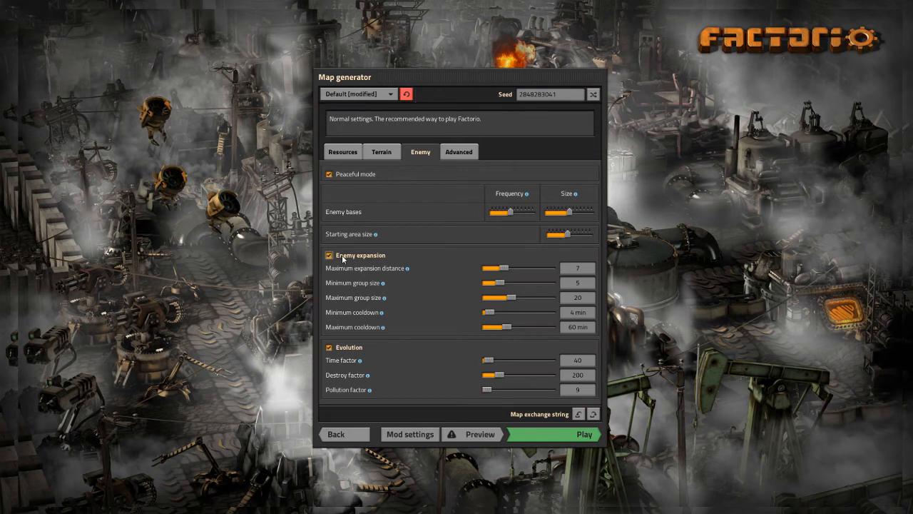
Turn off pollution in the advanced map settings, then exit the map generator without starting
left_click(458, 151)
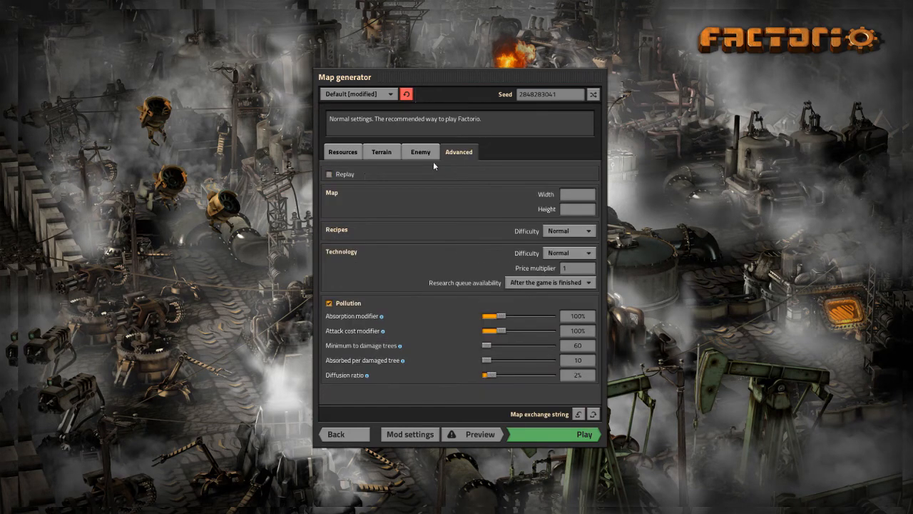
left_click(329, 303)
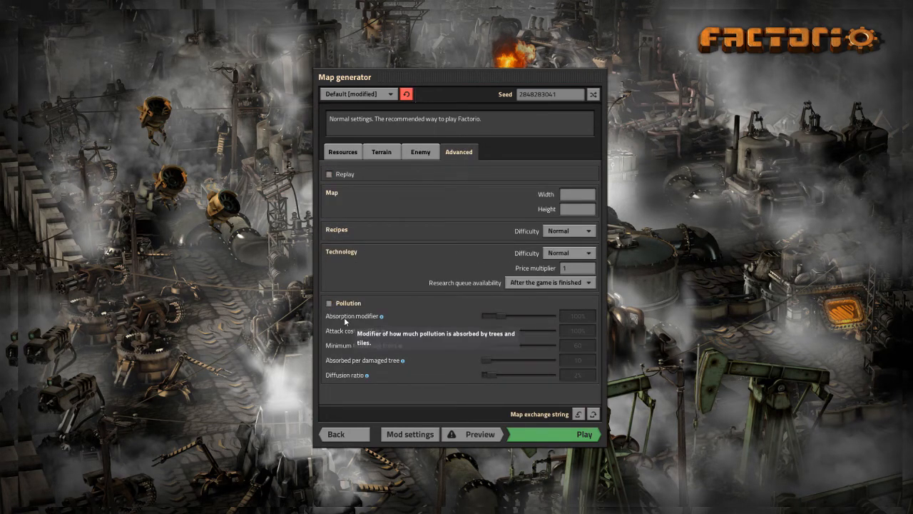
mouse_move(299, 314)
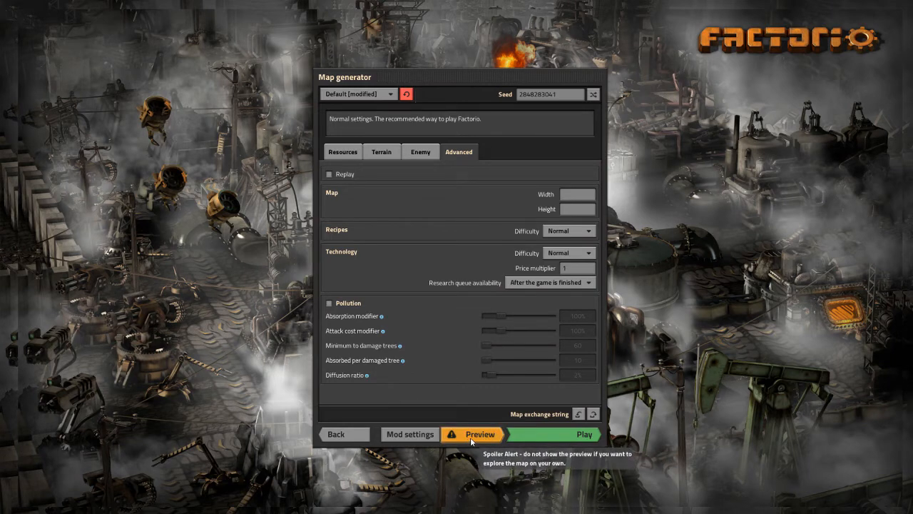
mouse_move(203, 400)
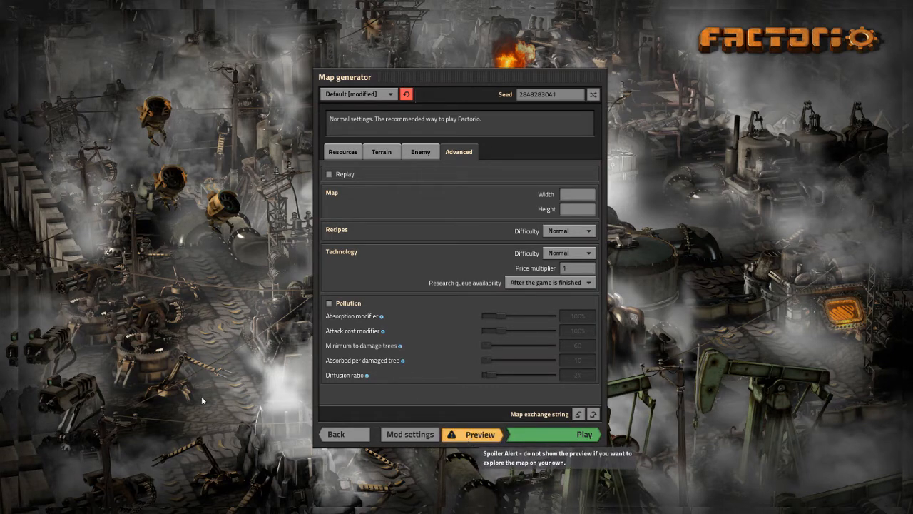
left_click(473, 434)
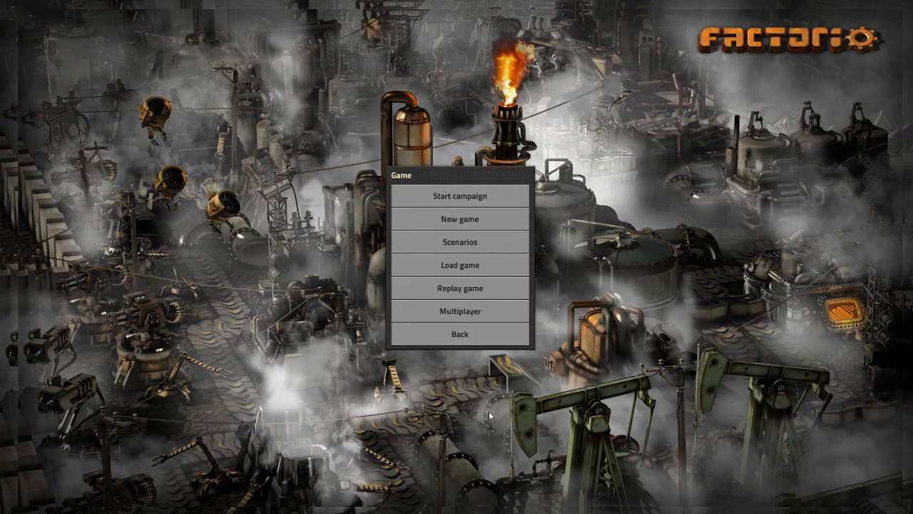
mouse_move(614, 303)
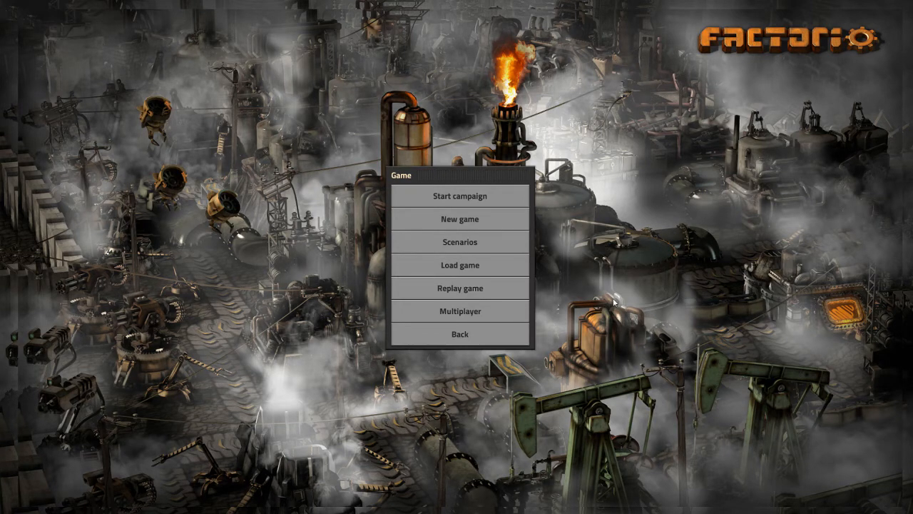
mouse_move(460, 264)
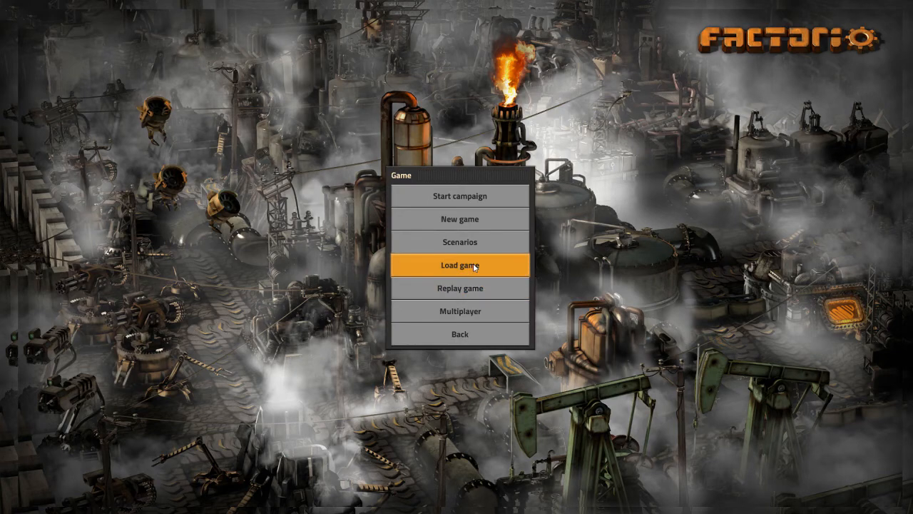
Load the '_00.17 Timeskip' save and inspect an assembling machine in its base
left_click(459, 265)
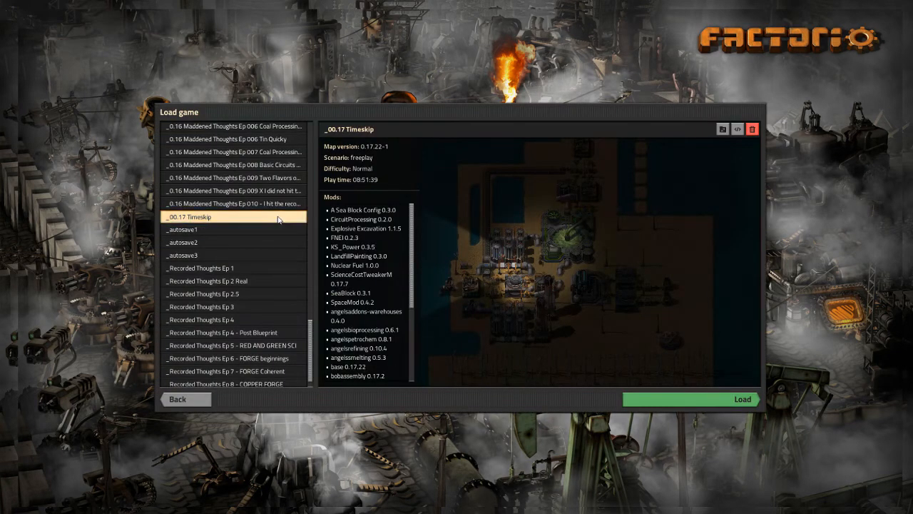
left_click(234, 216)
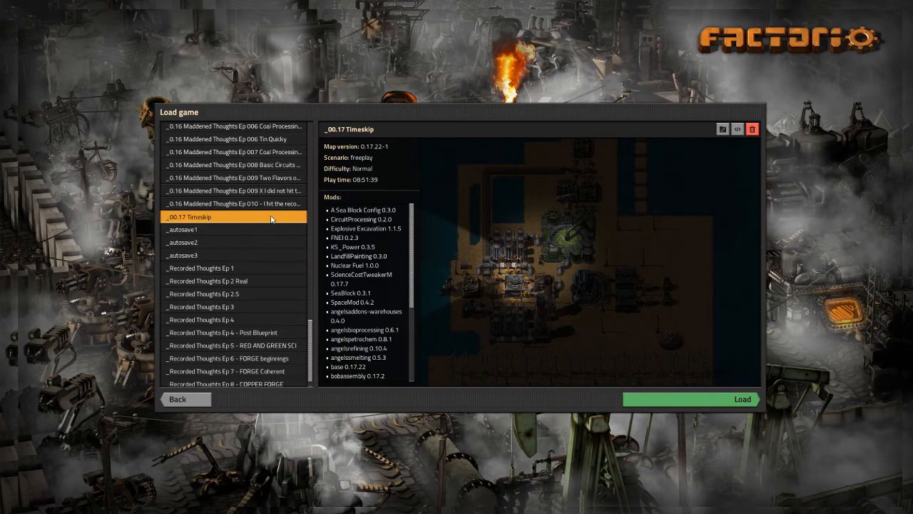
left_click(741, 399)
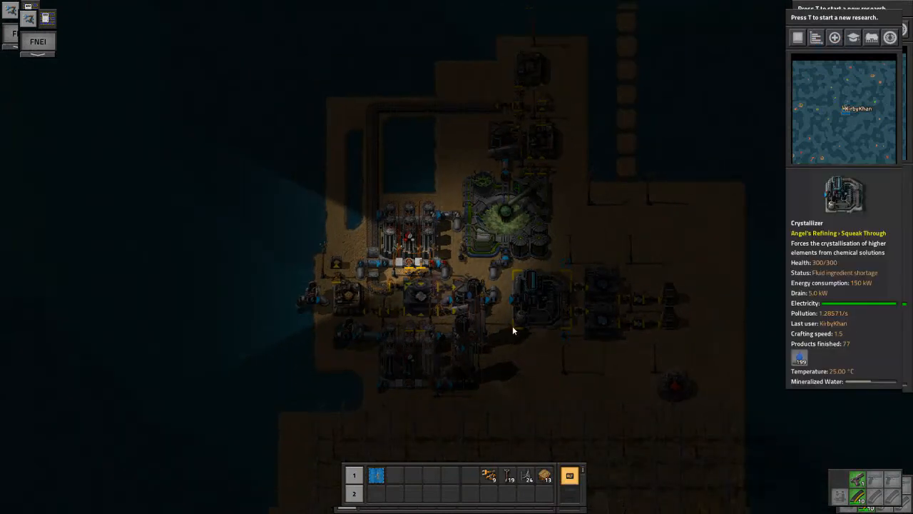
left_click(350, 286)
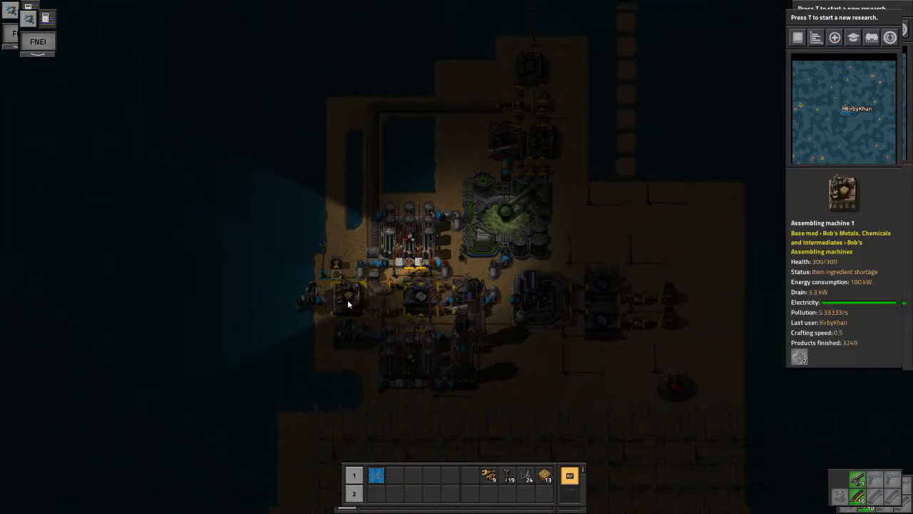